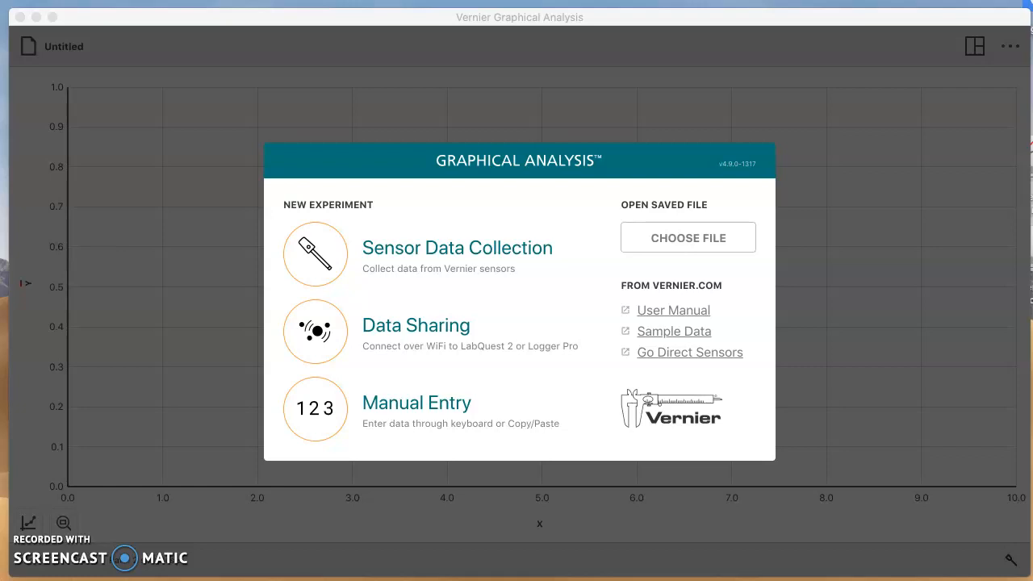
mouse_move(200, 203)
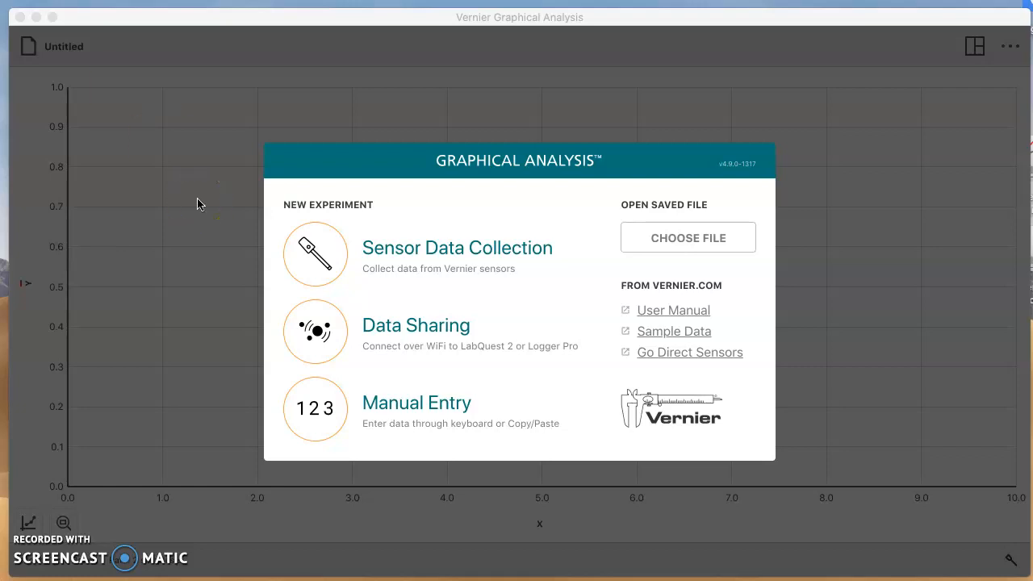
mouse_move(483, 187)
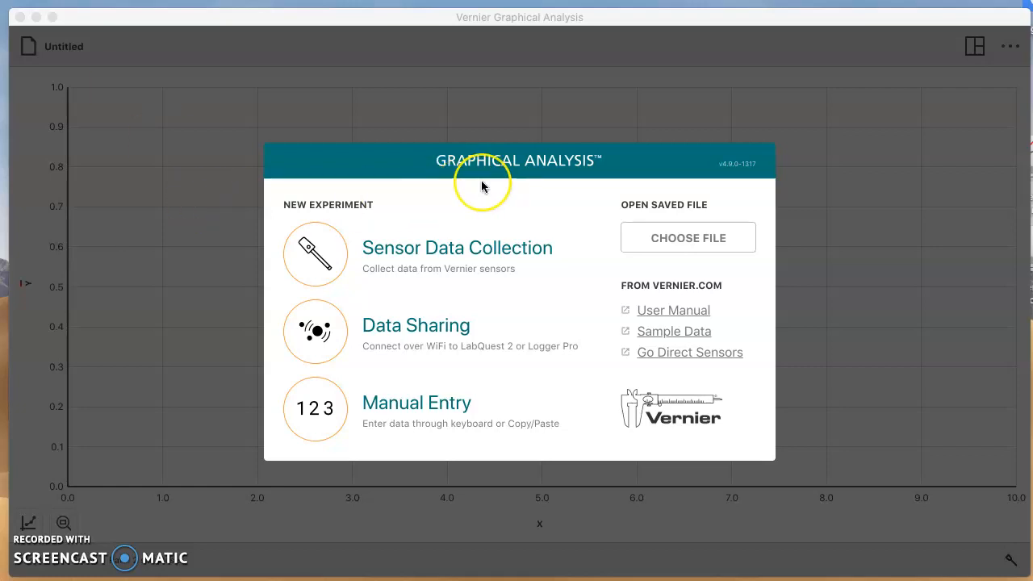
mouse_move(429, 208)
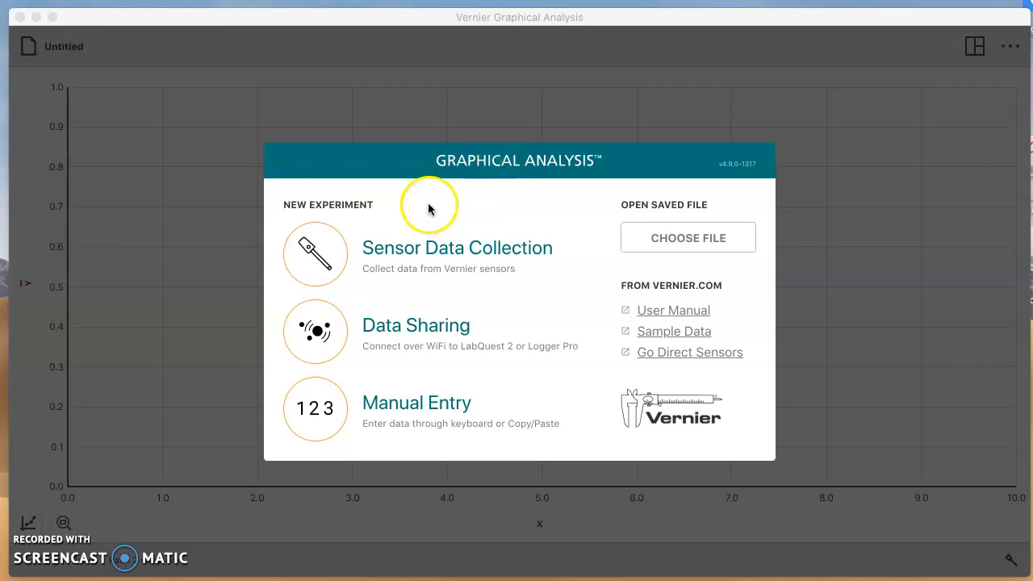
mouse_move(329, 255)
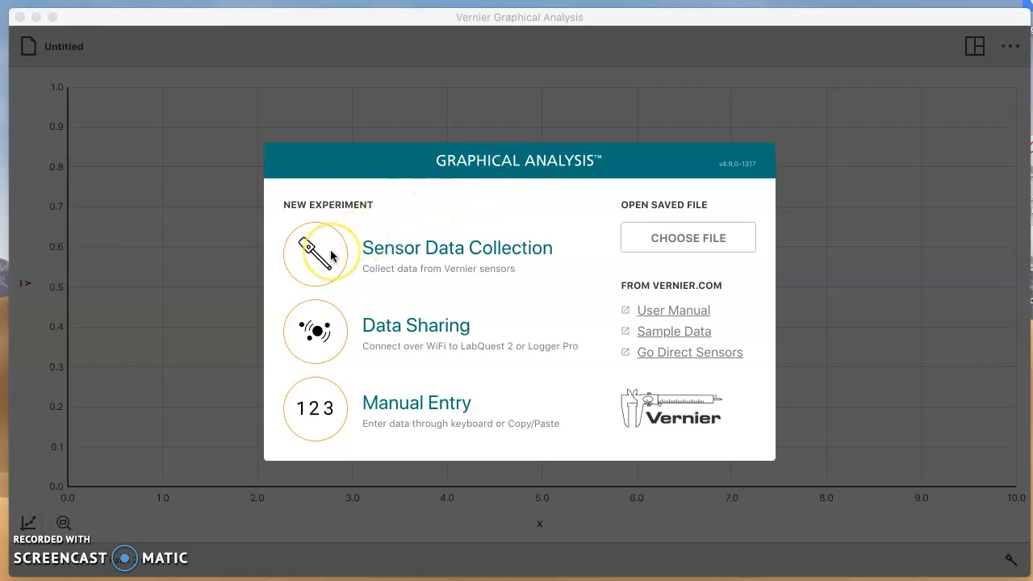
Step: Choose Sensor Data Collection from the welcome screen with the Go!Motion detector connected
click(320, 255)
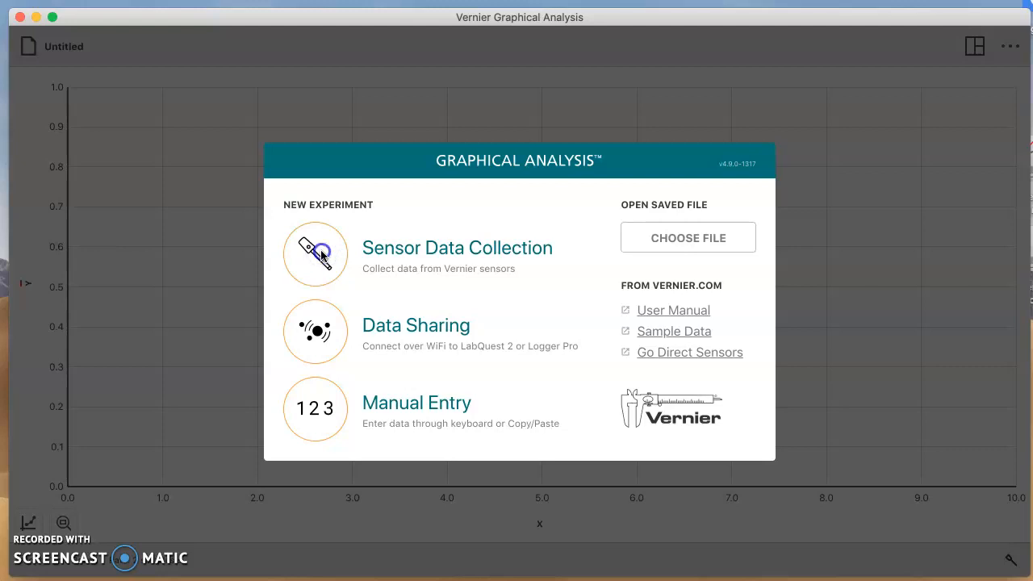
click(315, 255)
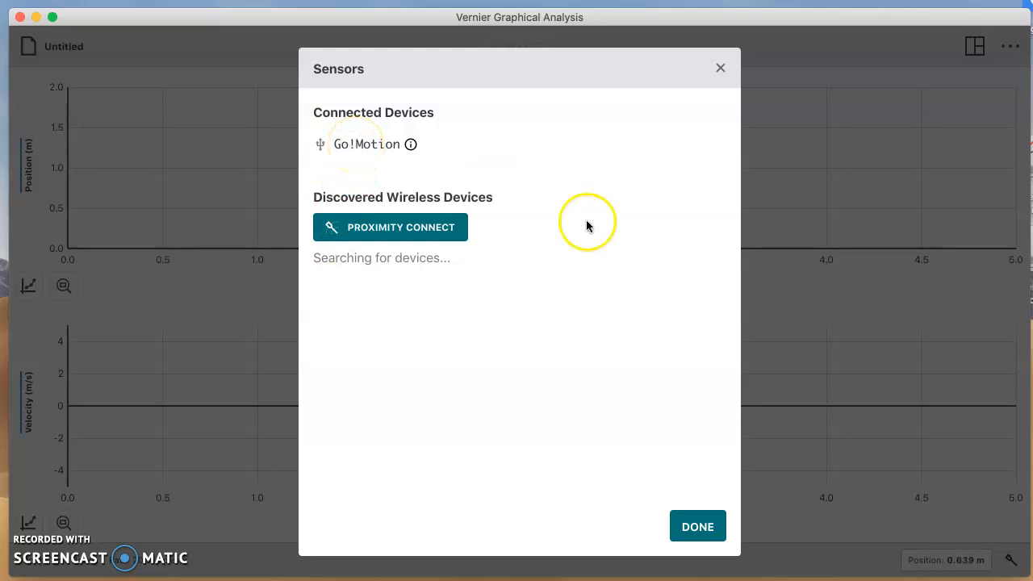
Step: Dismiss the Sensors dialog and record a five-second run on the position and velocity graphs
click(697, 526)
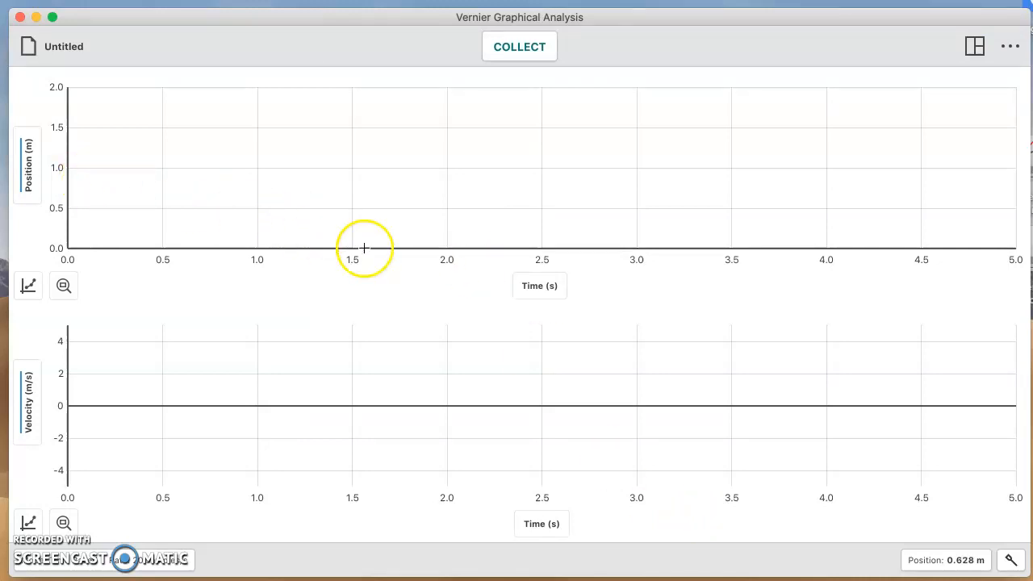
mouse_move(327, 420)
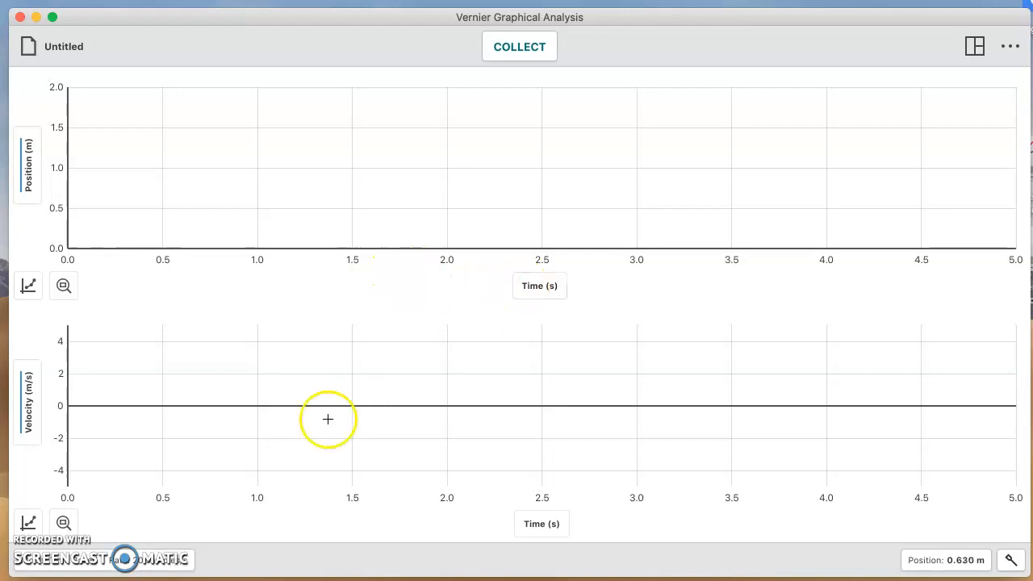
mouse_move(487, 523)
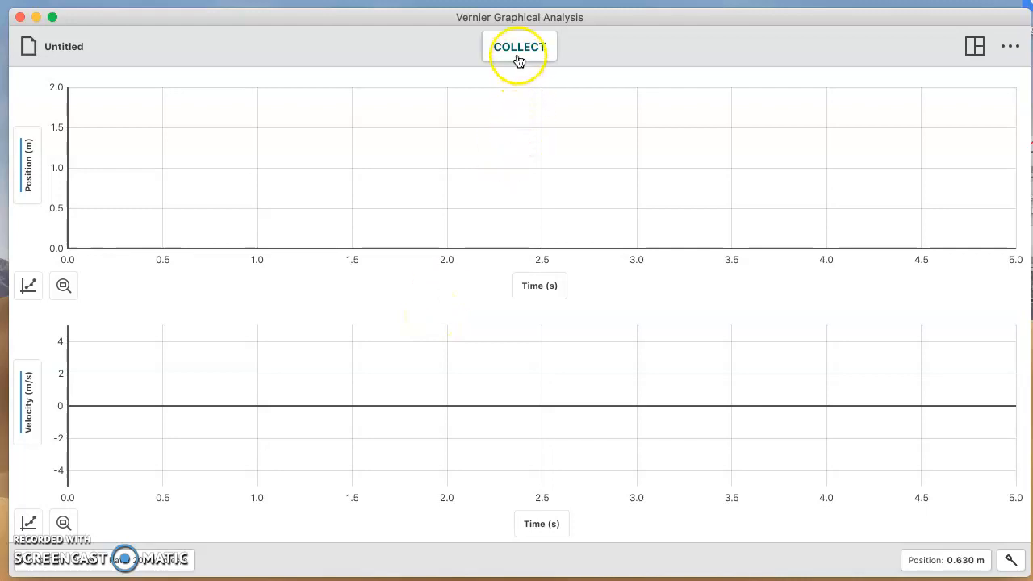
click(520, 45)
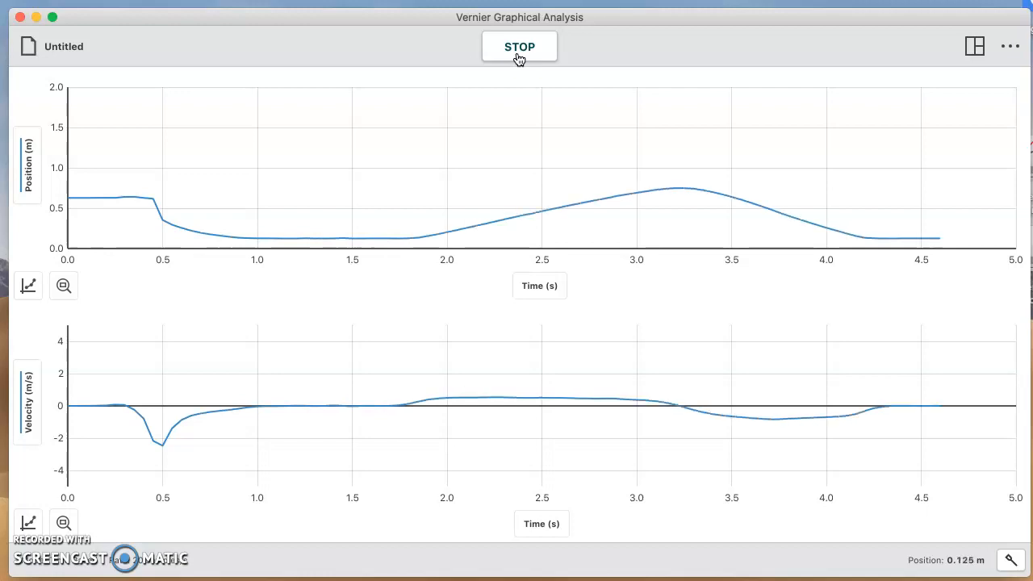
click(520, 45)
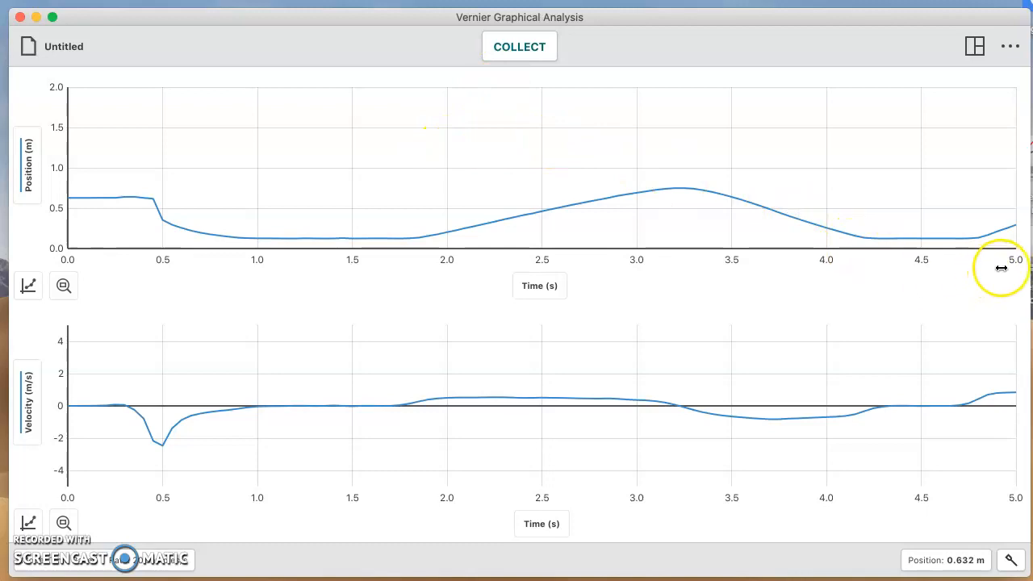
mouse_move(969, 119)
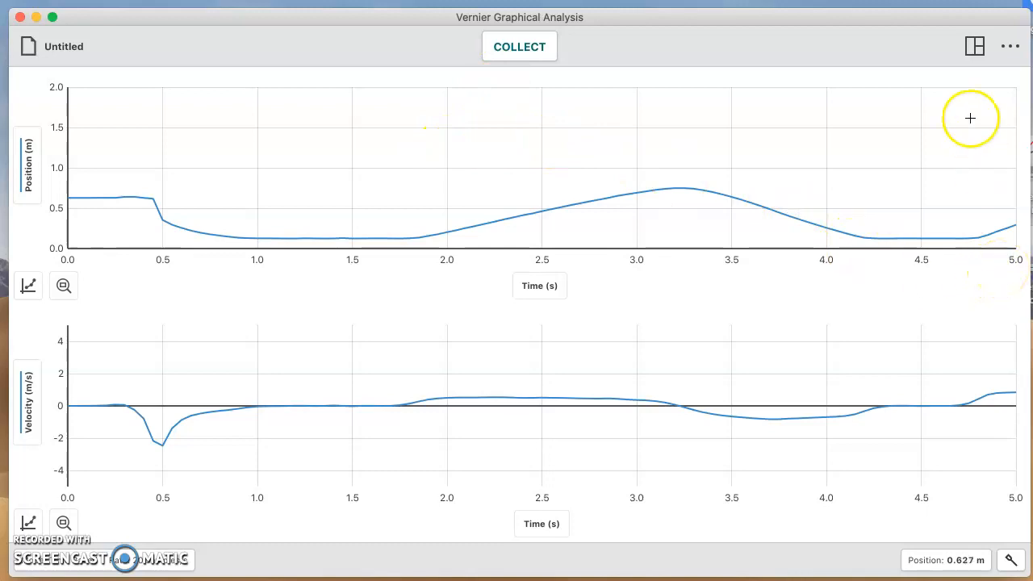
Step: Switch to the 1 Graph layout and record a fresh five-second position run
click(975, 45)
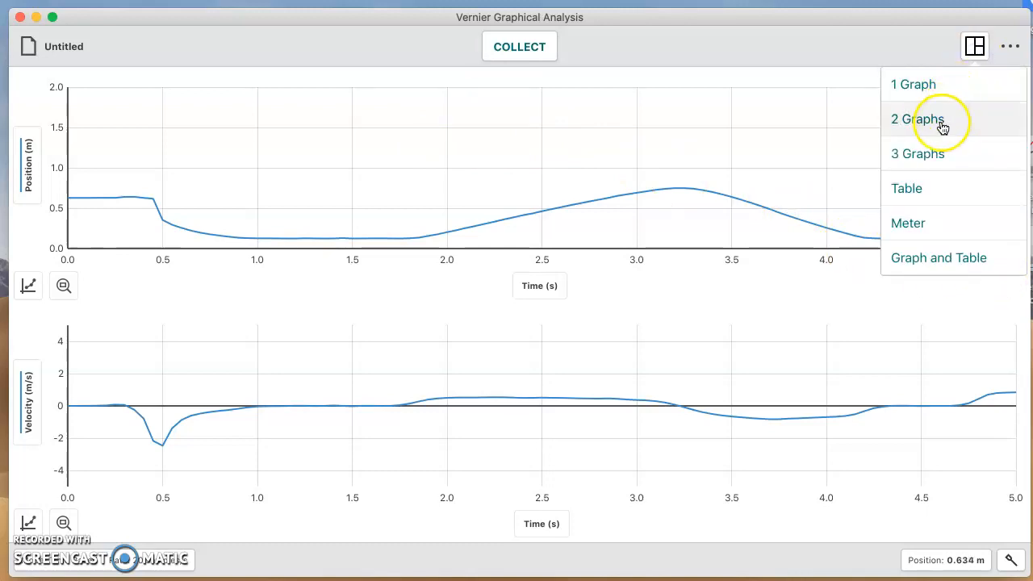
mouse_move(913, 84)
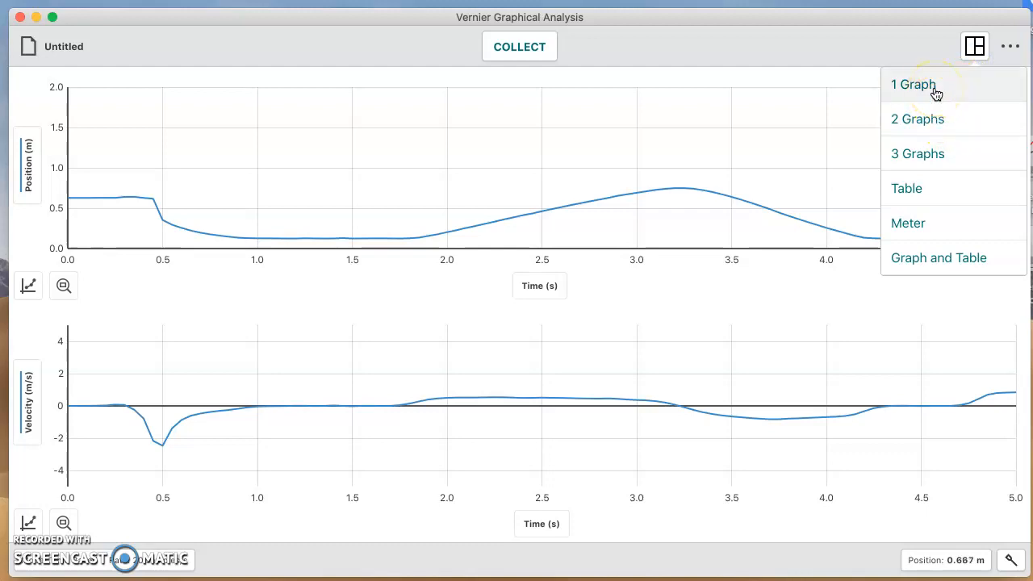
click(911, 84)
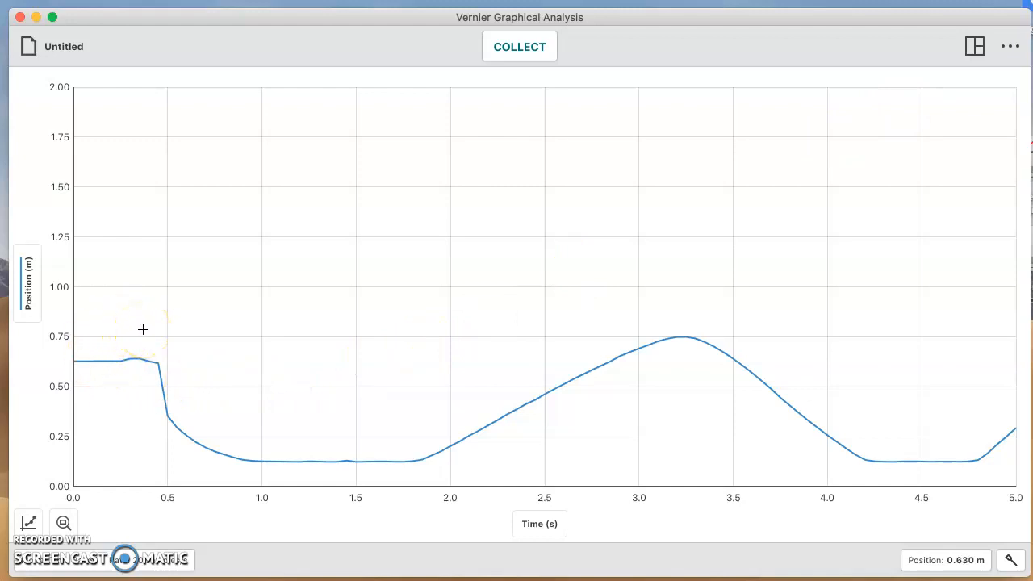
mouse_move(481, 123)
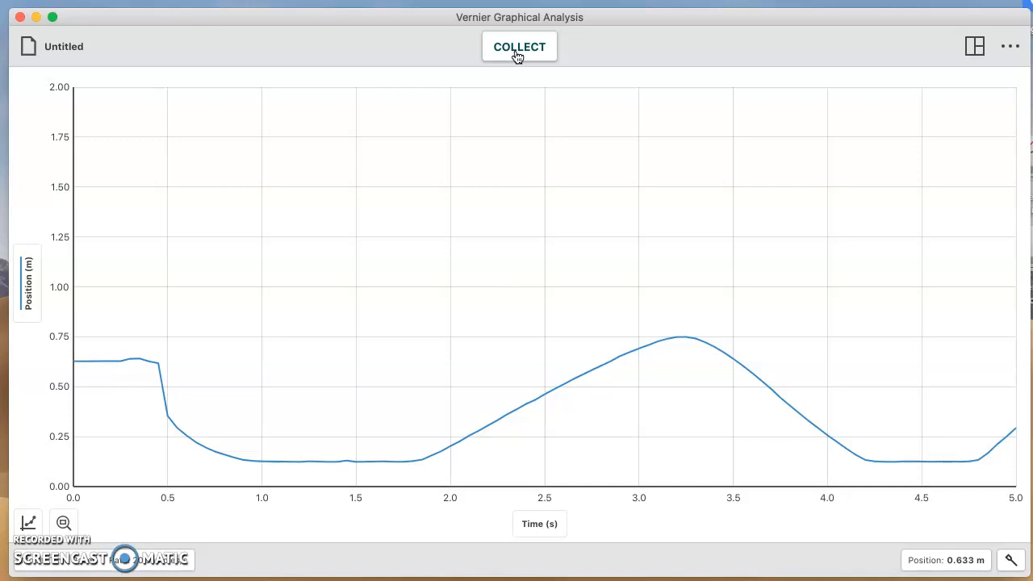
click(520, 45)
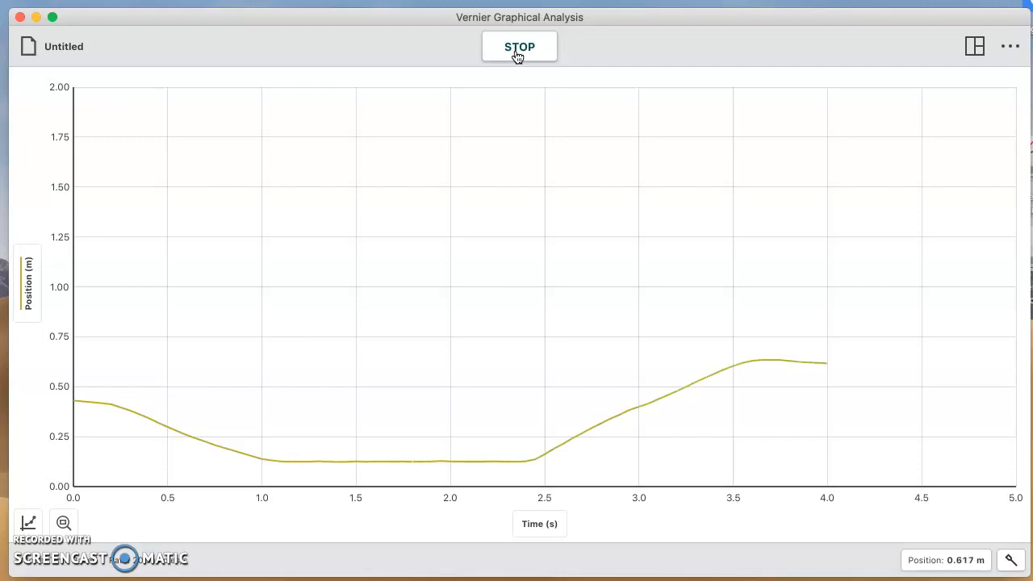
click(519, 45)
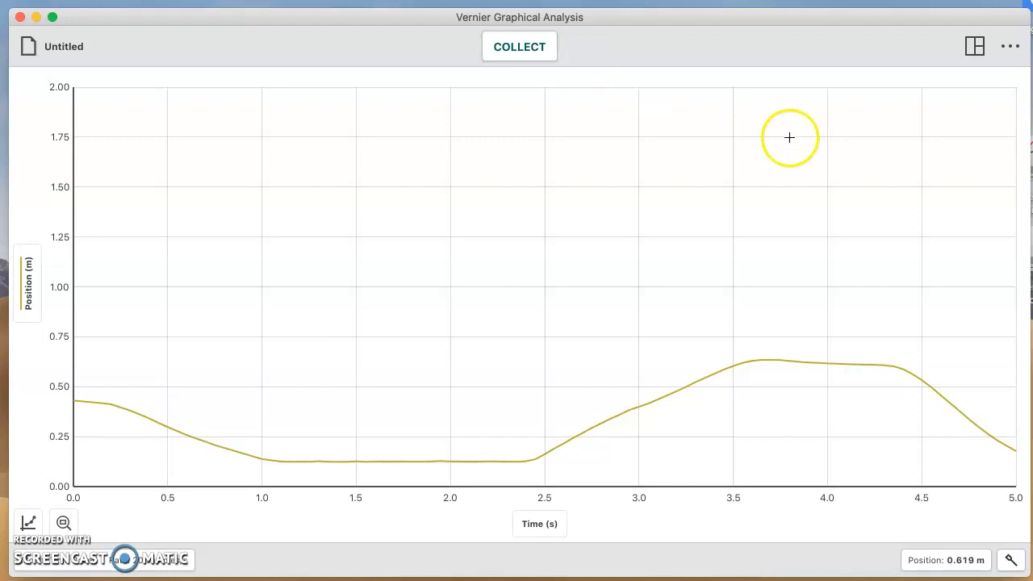
Step: Cycle through two-graph, three-graph and table layouts, ending on the live position meter
click(975, 45)
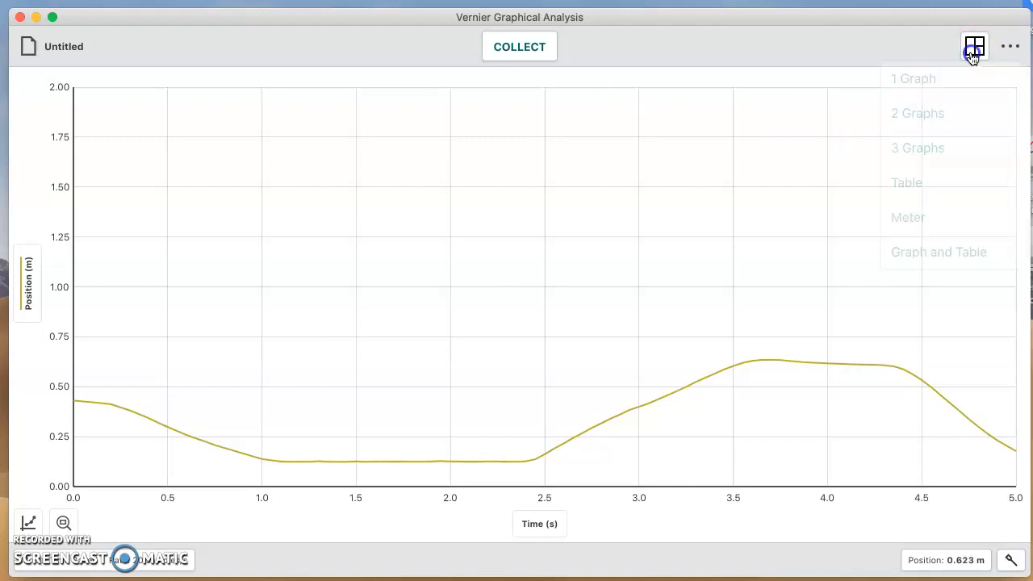
click(916, 113)
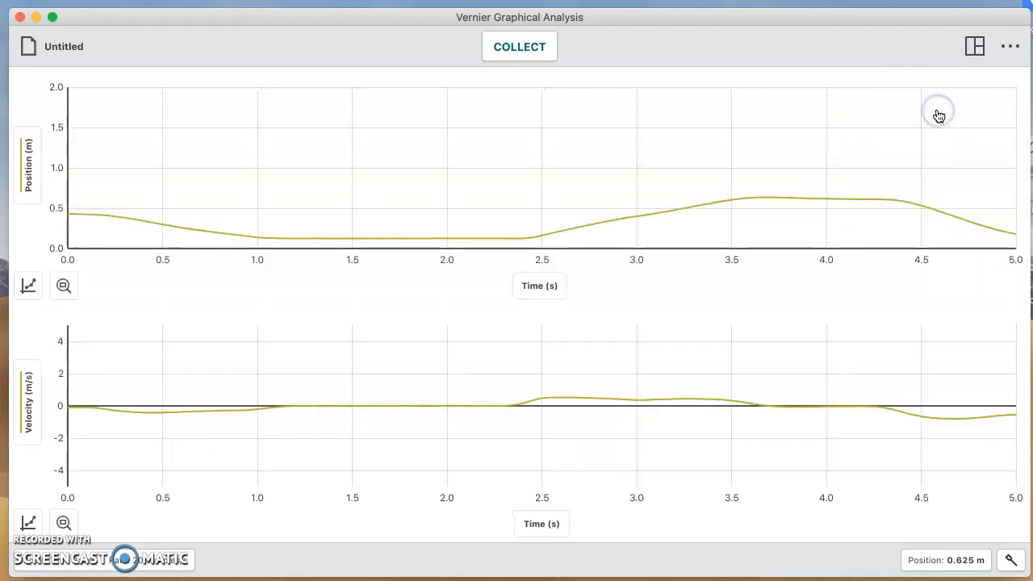
click(975, 45)
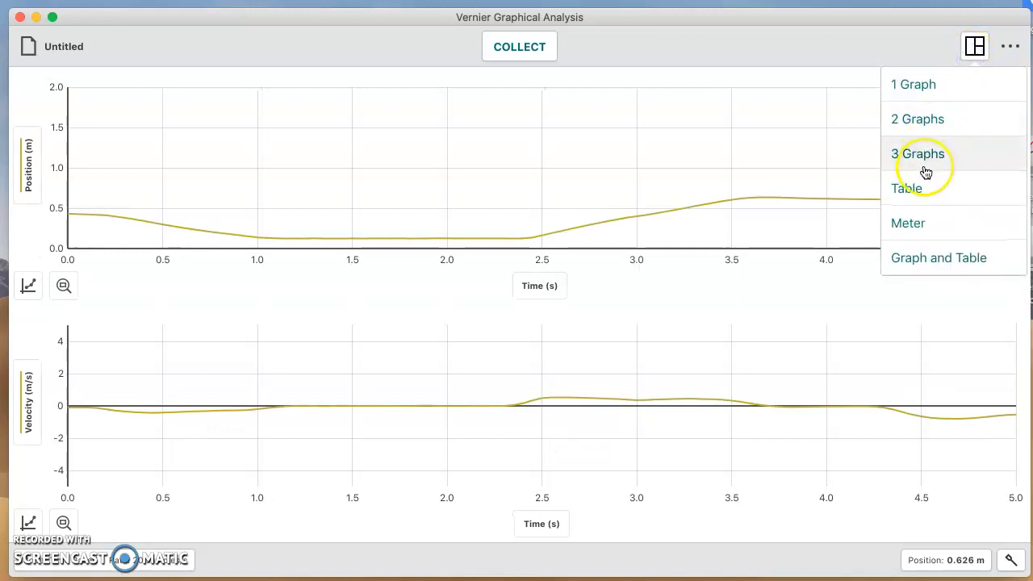
click(916, 153)
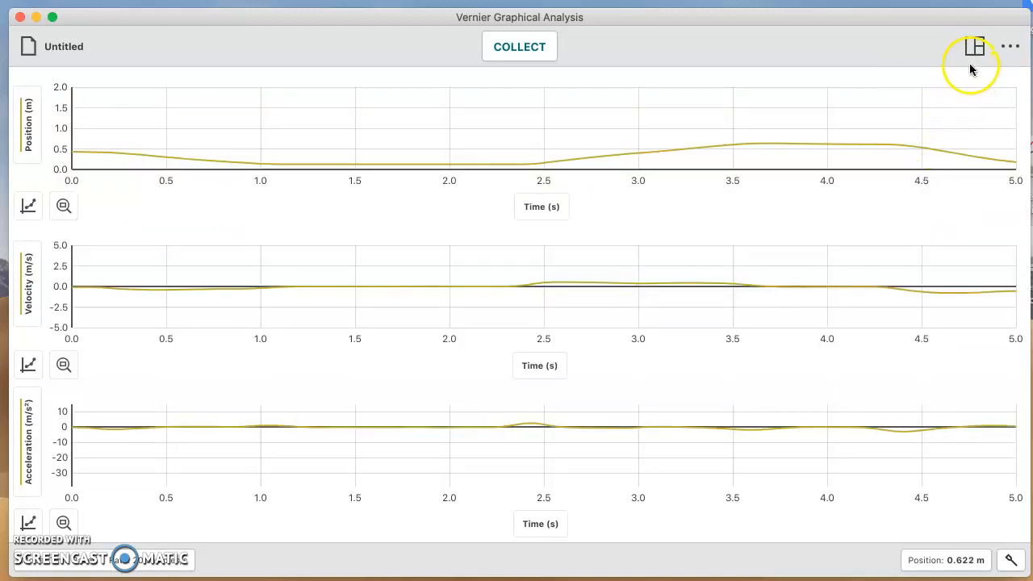
click(975, 45)
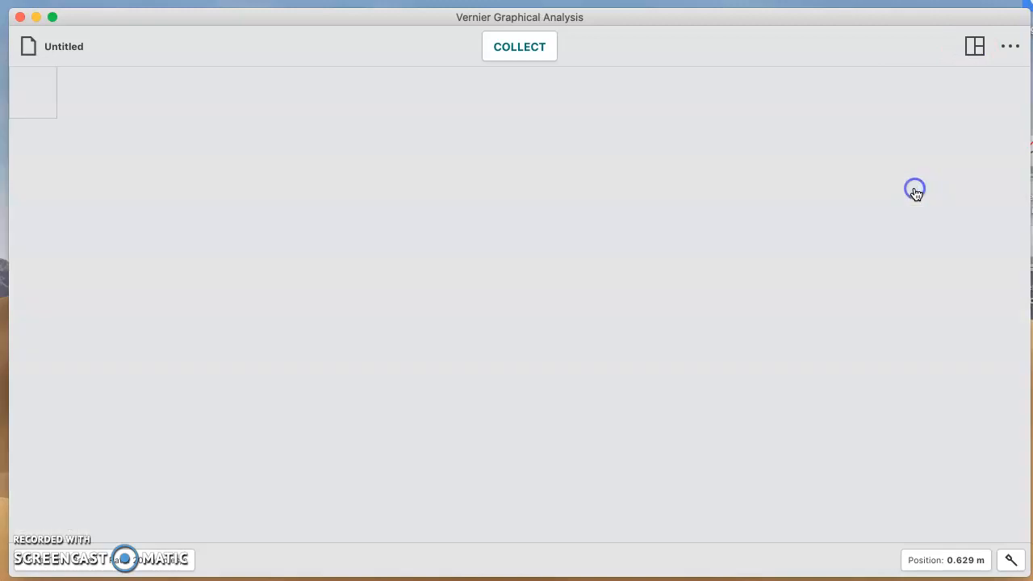
click(974, 45)
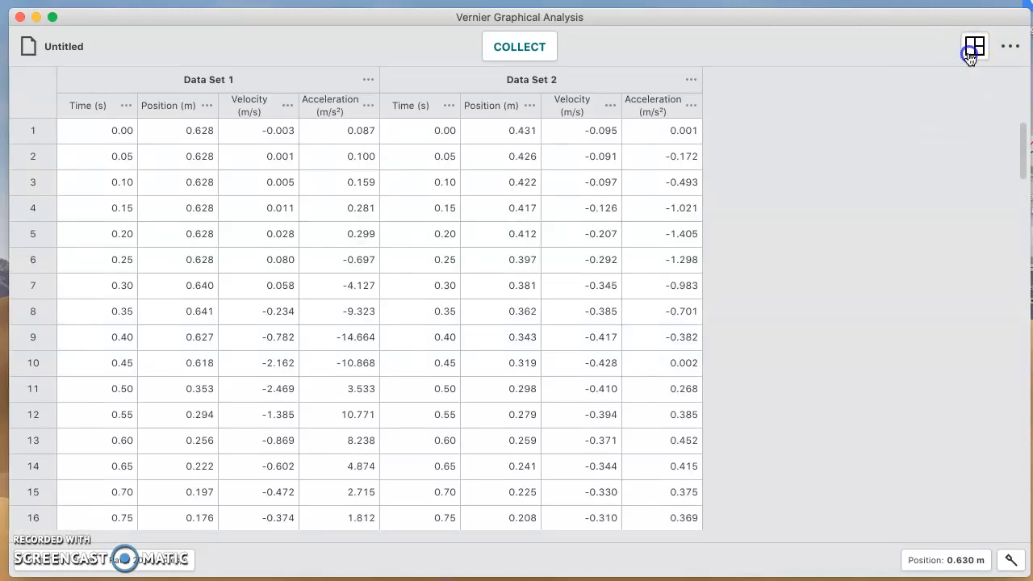
click(974, 46)
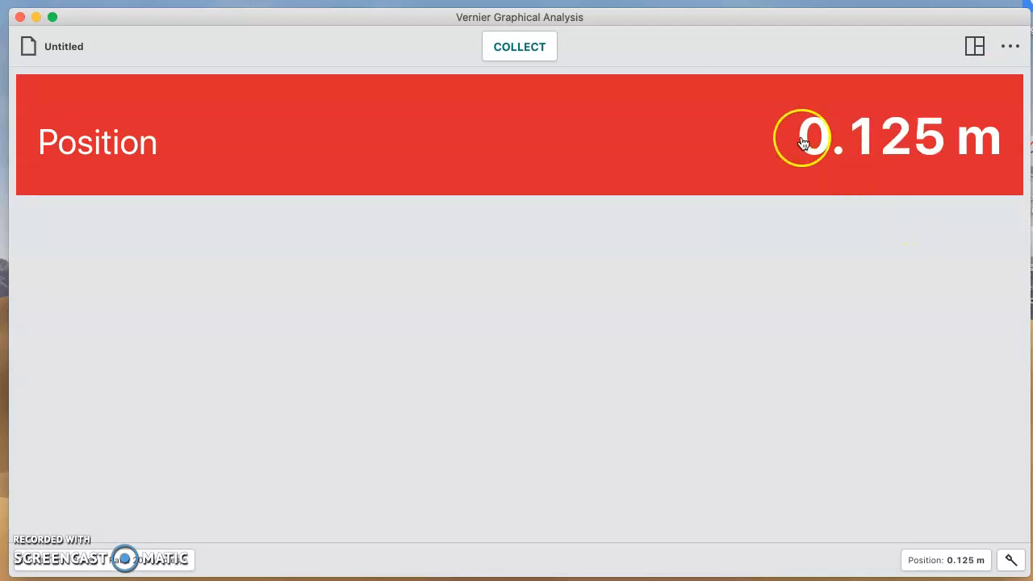
Step: Record a run from the live position meter, then choose the graph-plus-table layout
click(519, 45)
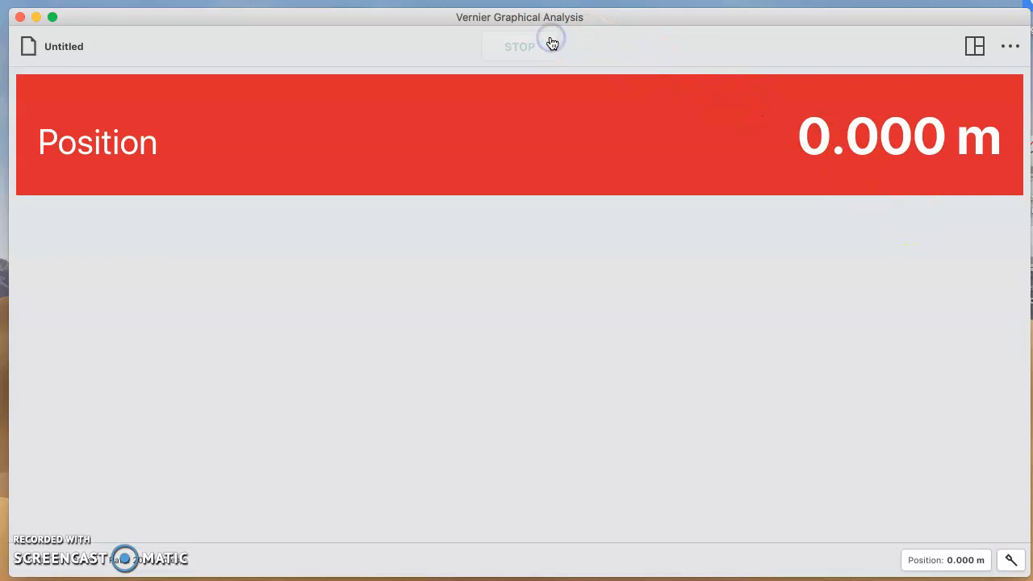
click(520, 45)
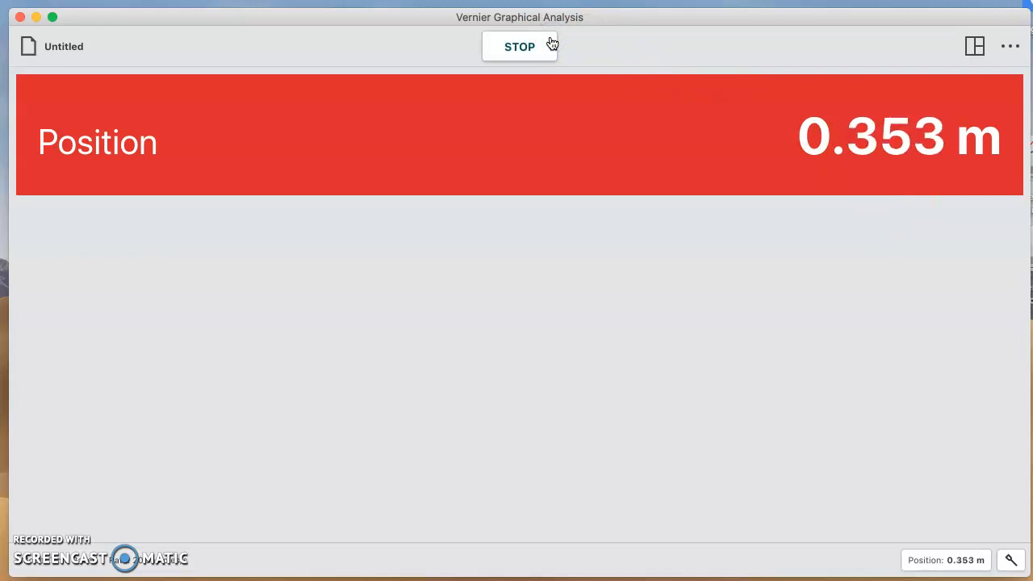
click(520, 46)
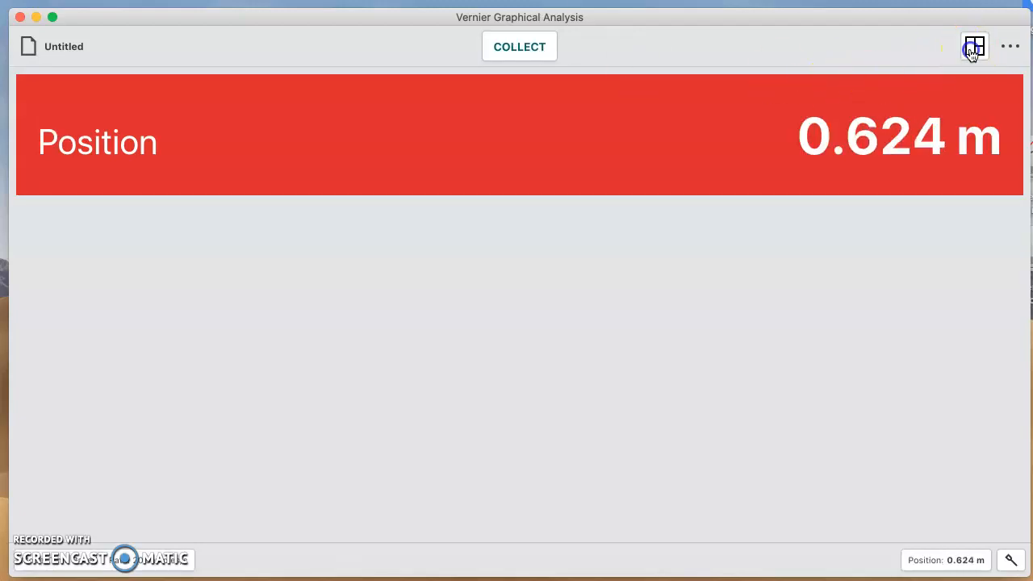
click(974, 46)
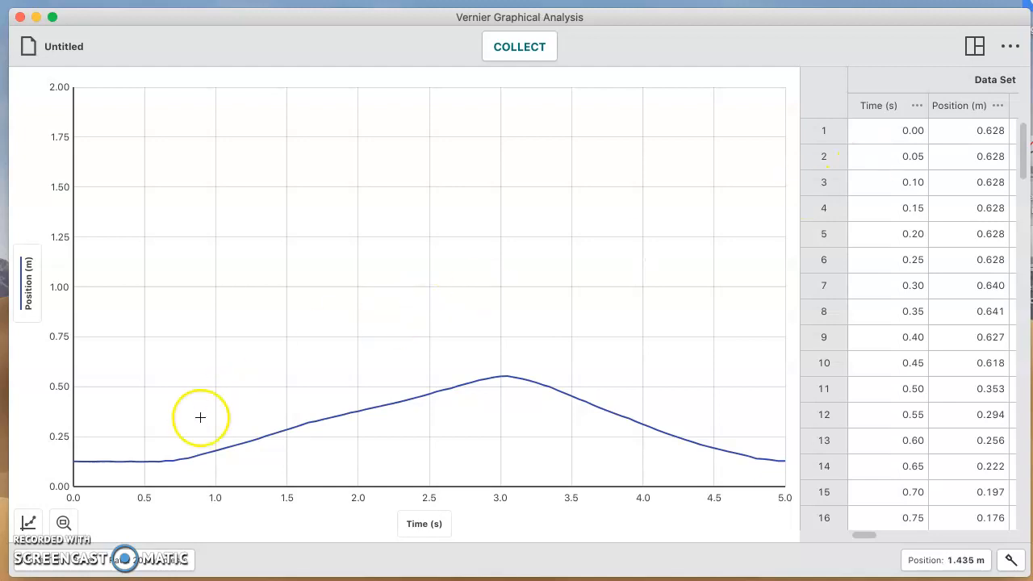
Step: Add a gray Graph Match target line spanning 10 seconds on a full-width position graph
click(29, 523)
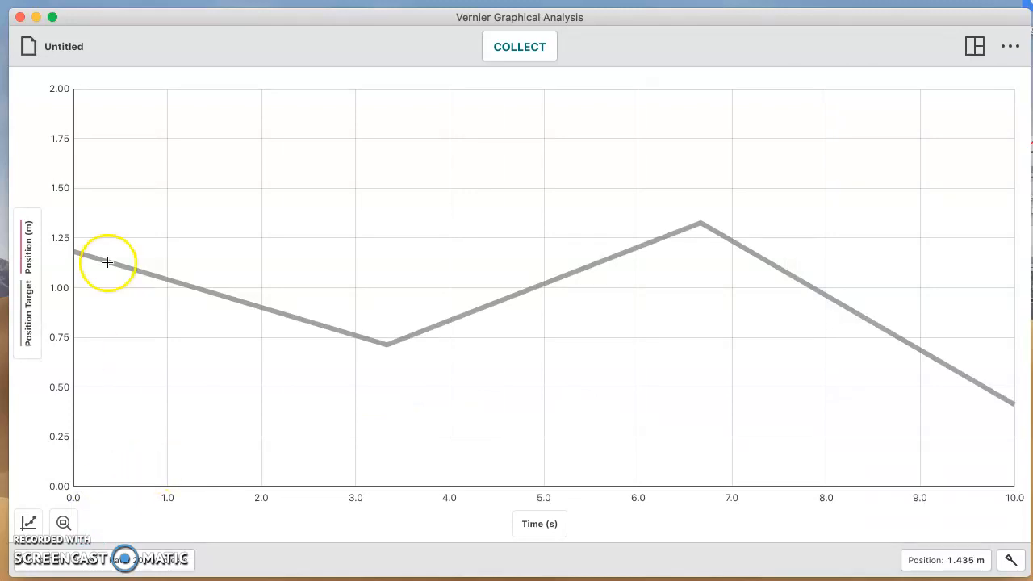
mouse_move(73, 252)
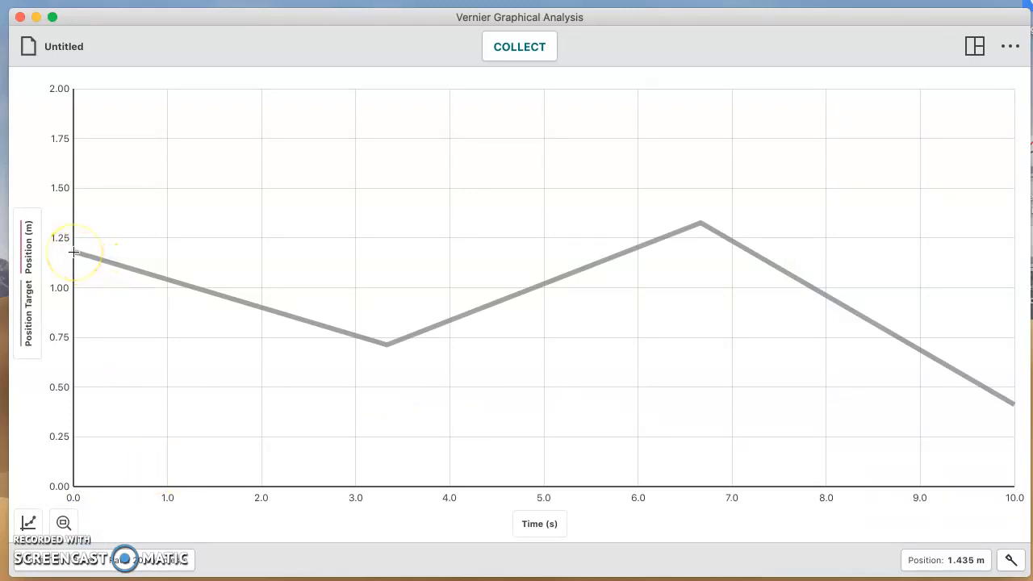
mouse_move(391, 358)
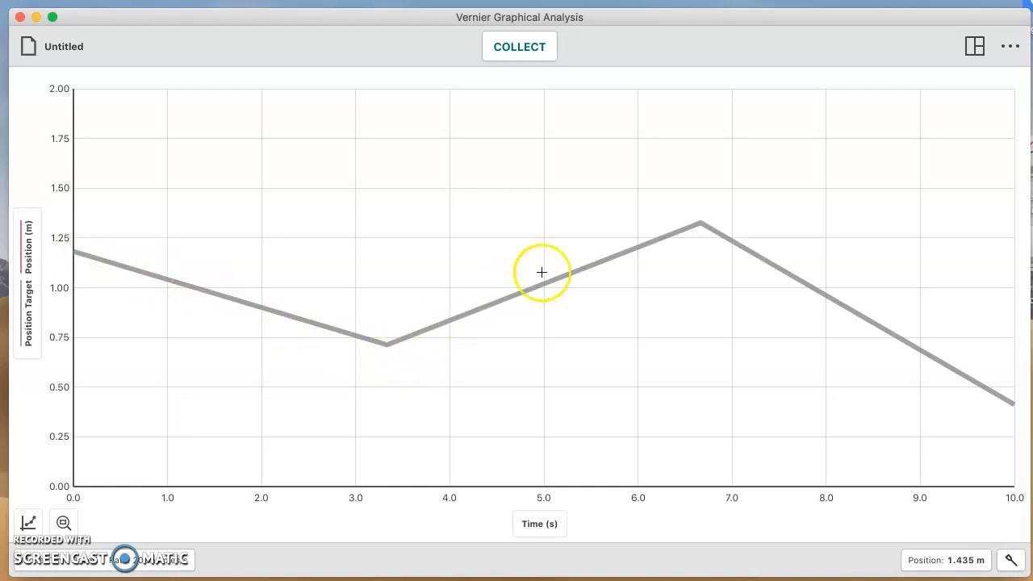
mouse_move(813, 294)
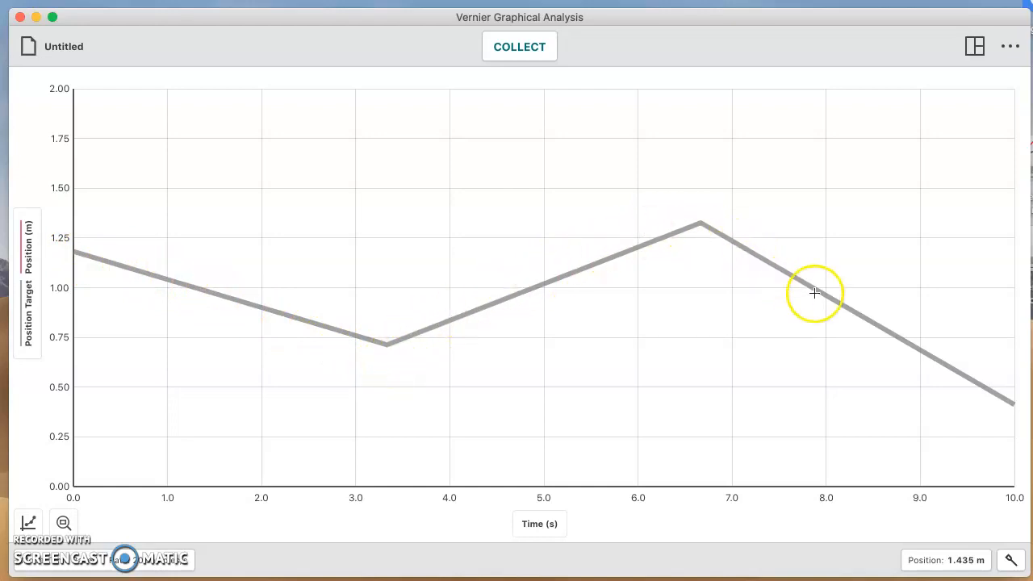
mouse_move(496, 329)
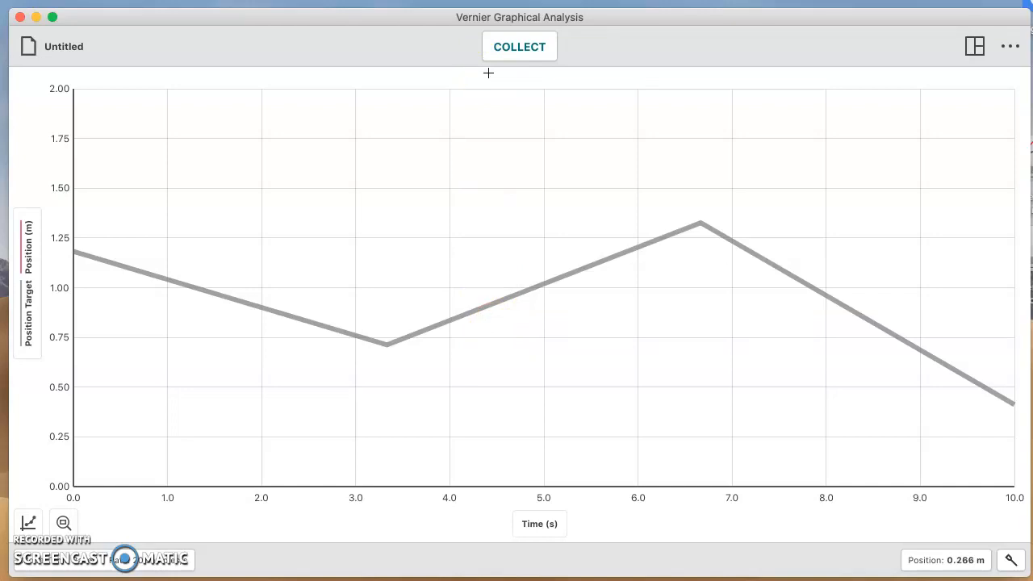
mouse_move(507, 55)
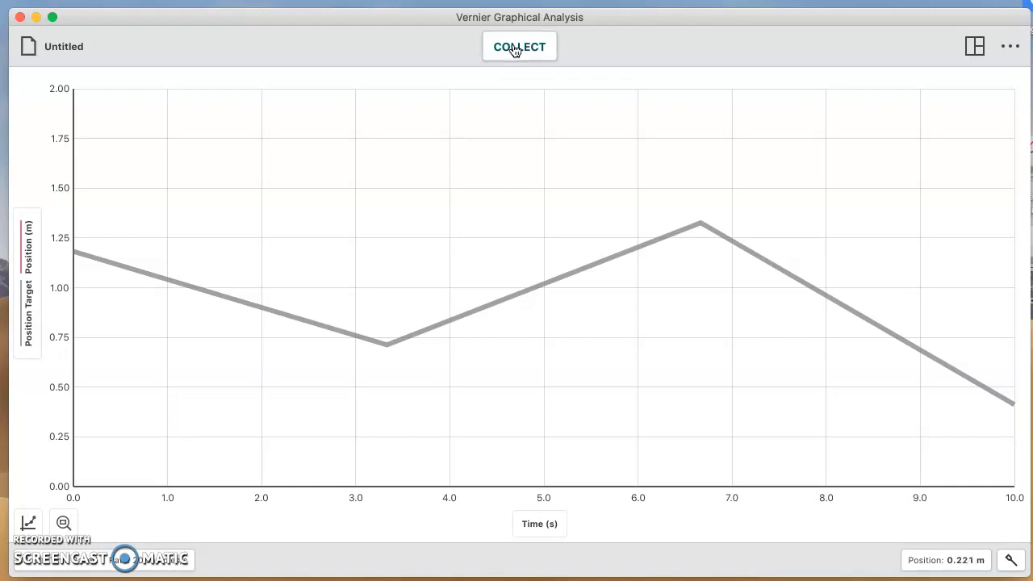
Step: Record a ten-second position run as a red curve over the gray target line
click(519, 45)
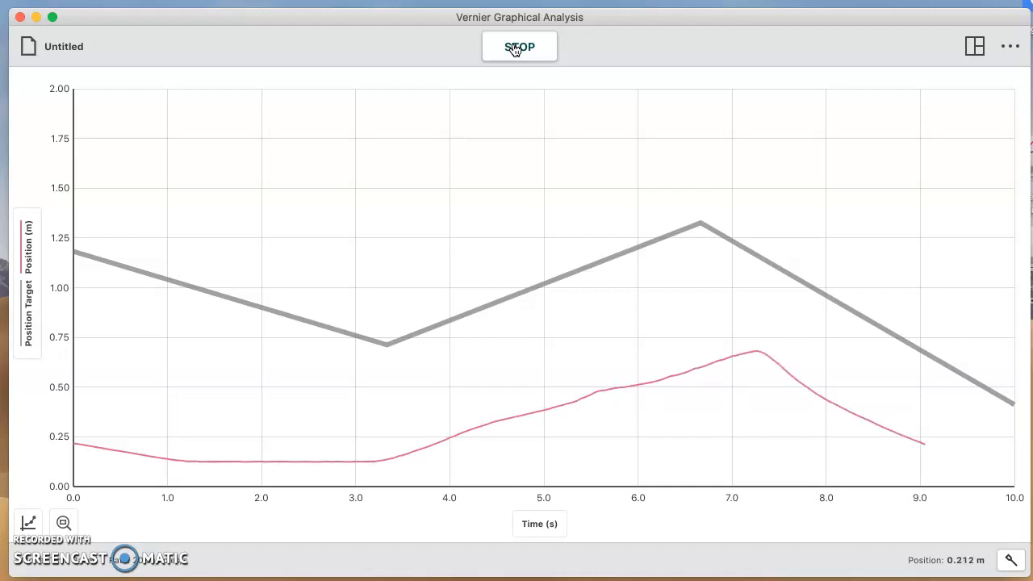
click(520, 45)
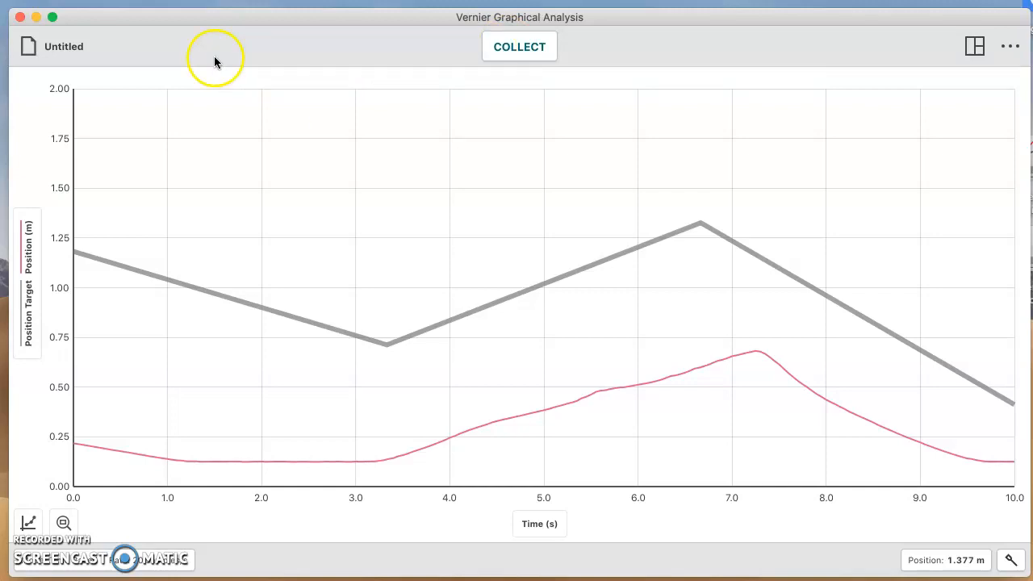
click(64, 45)
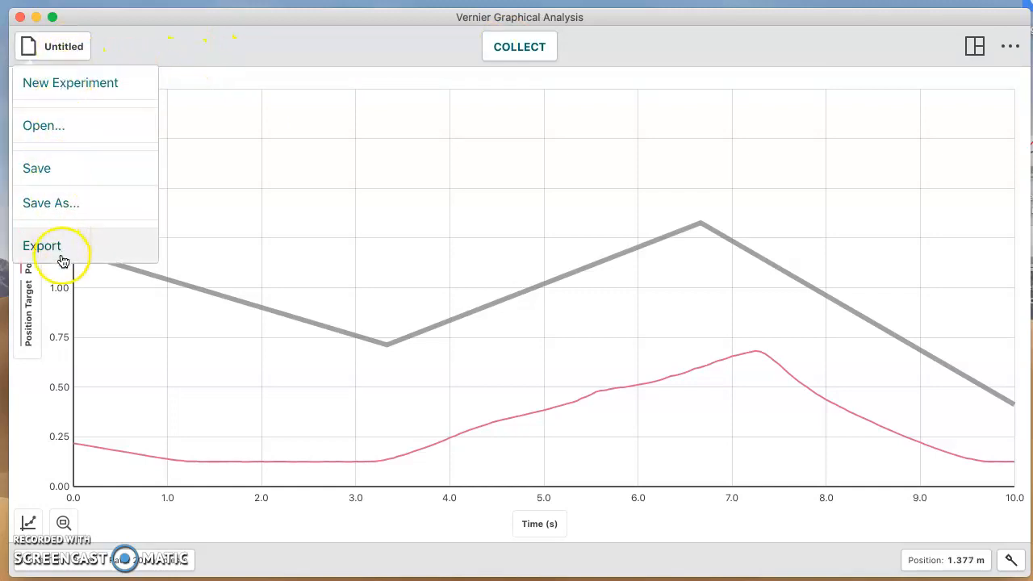
Step: Start a Graph Image export with a suggested PNG name, then close the Save As dialog
click(42, 245)
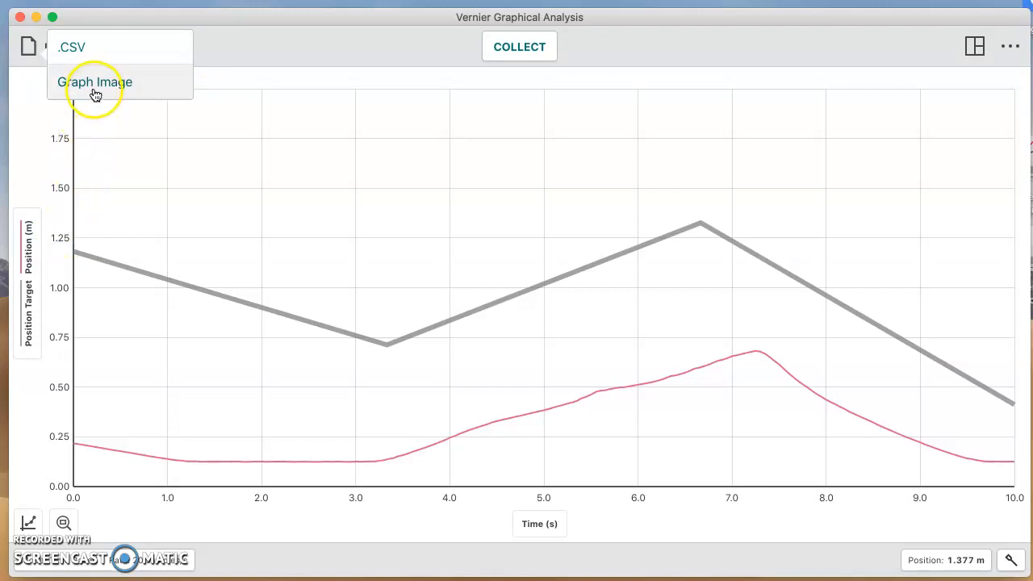
click(95, 80)
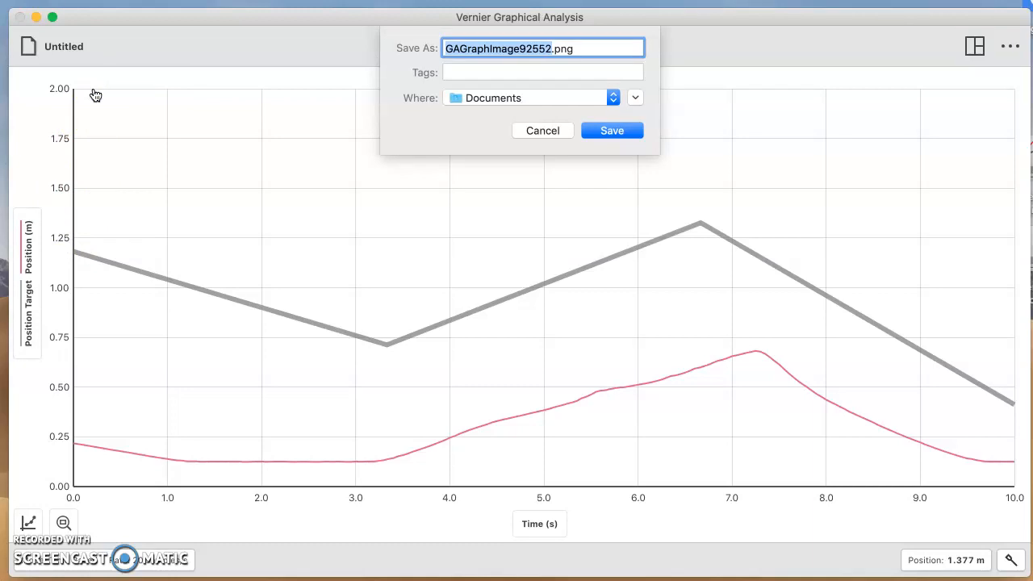
mouse_move(358, 122)
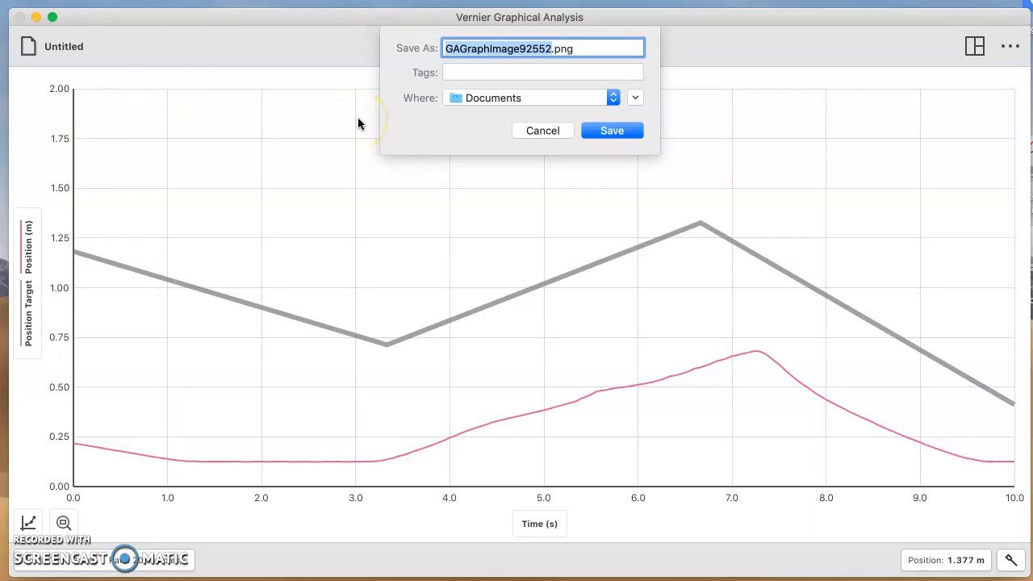
mouse_move(518, 156)
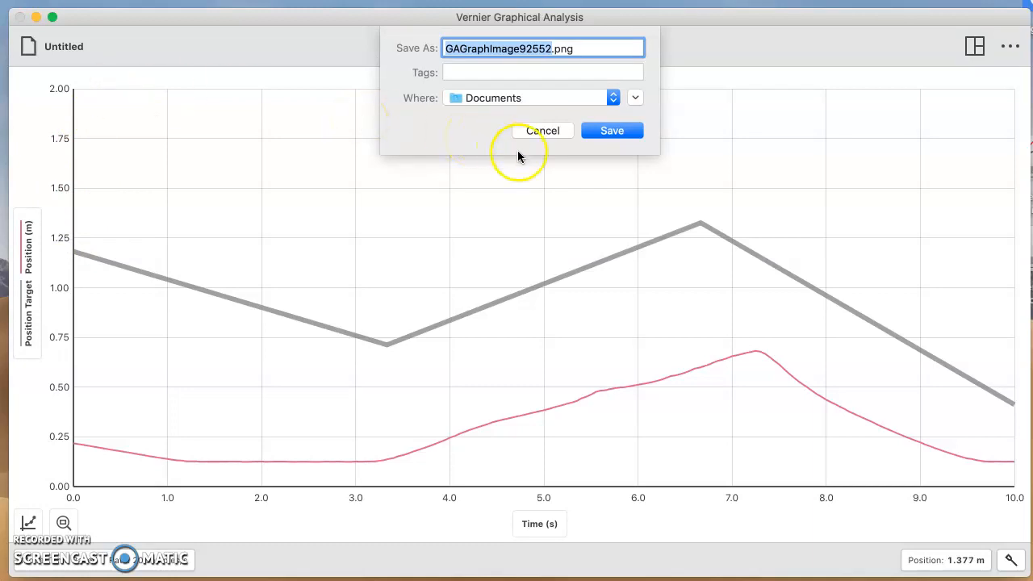
click(543, 129)
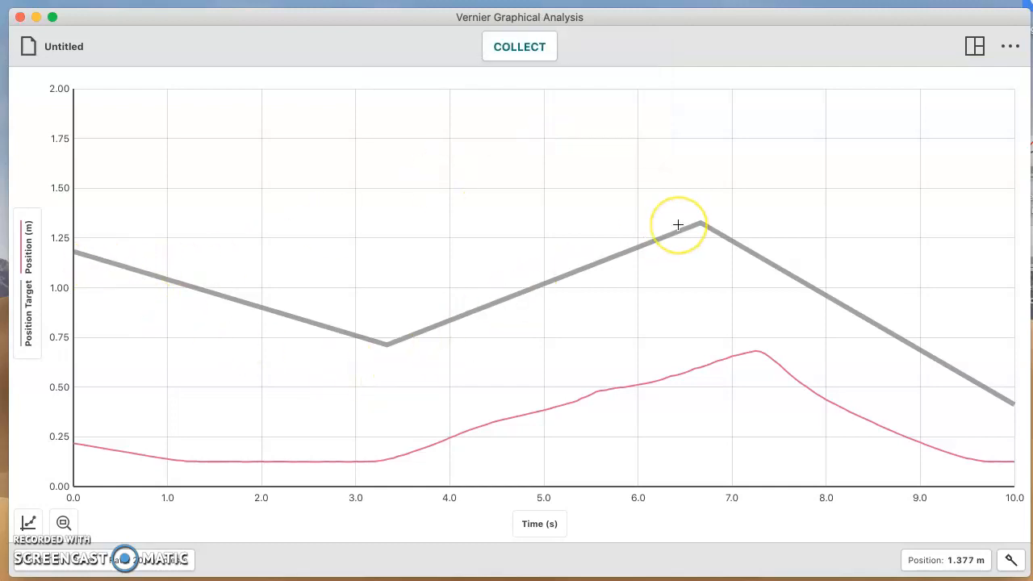
mouse_move(677, 224)
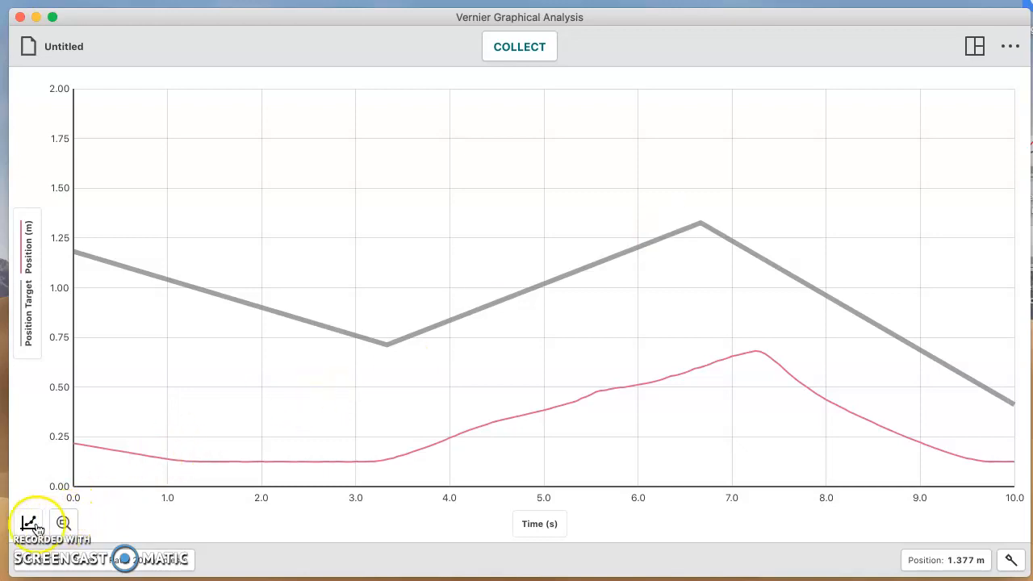
Step: Show the graph tools list with statistics, integral, curve fit and annotation options
click(30, 523)
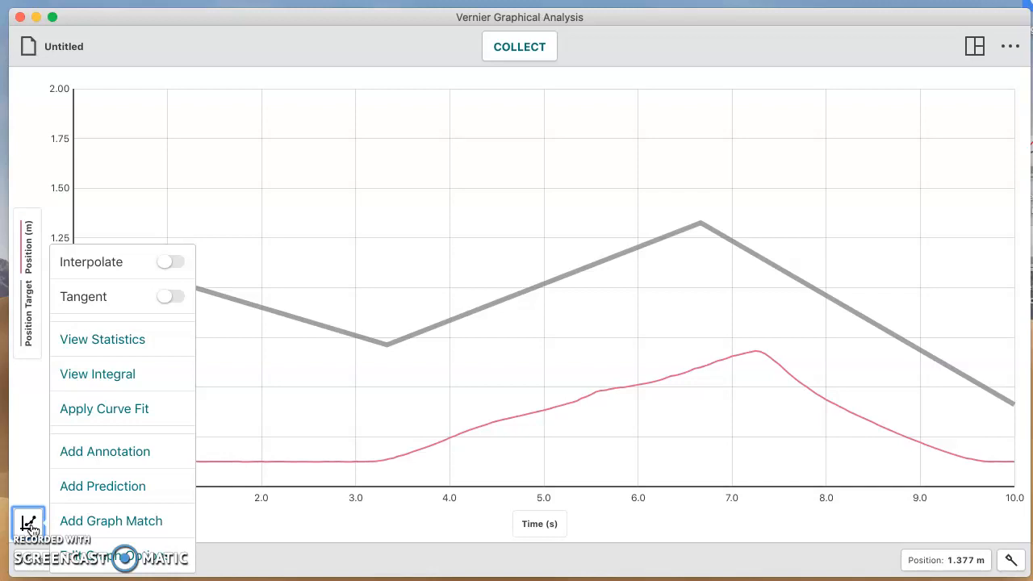
mouse_move(87, 526)
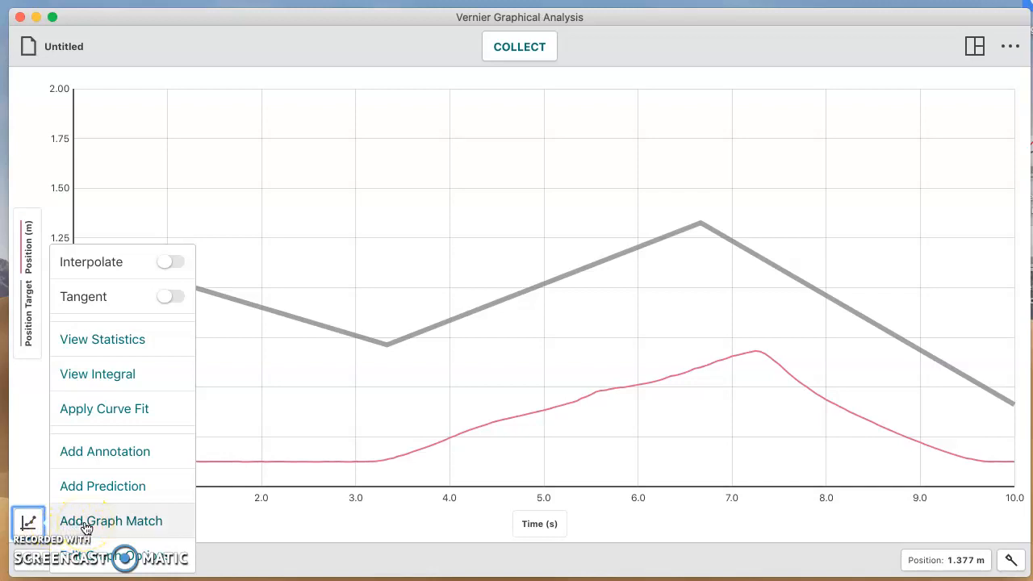